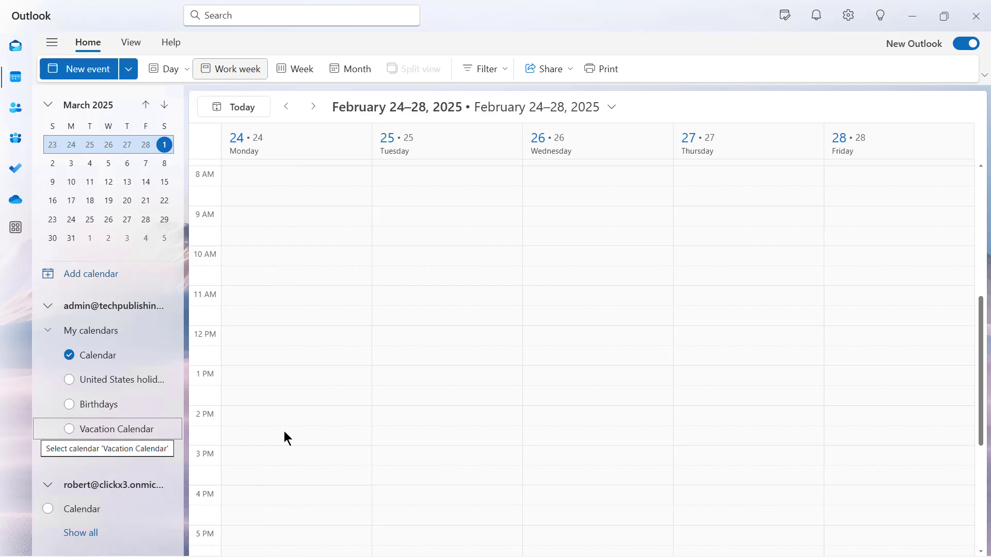
pyautogui.moveTo(371, 367)
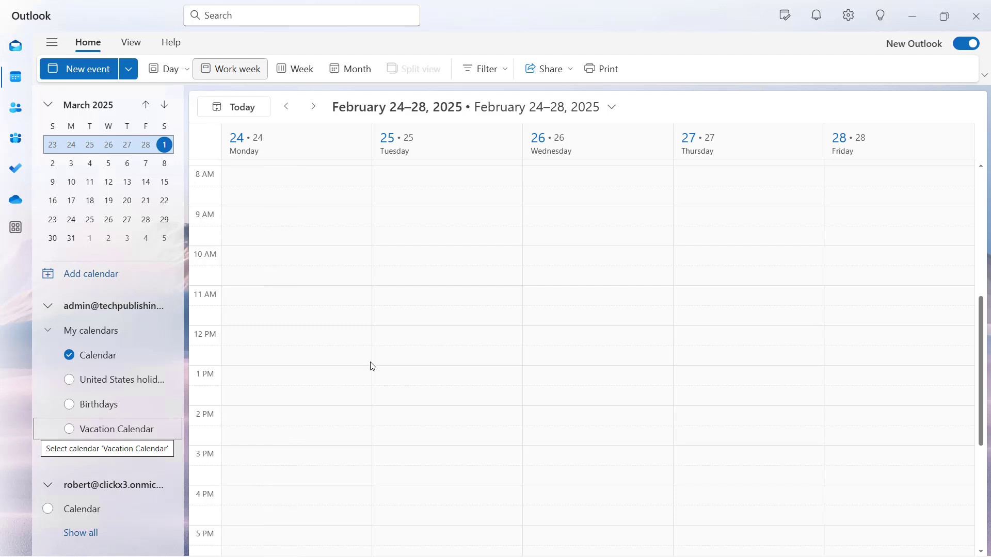
pyautogui.moveTo(284, 258)
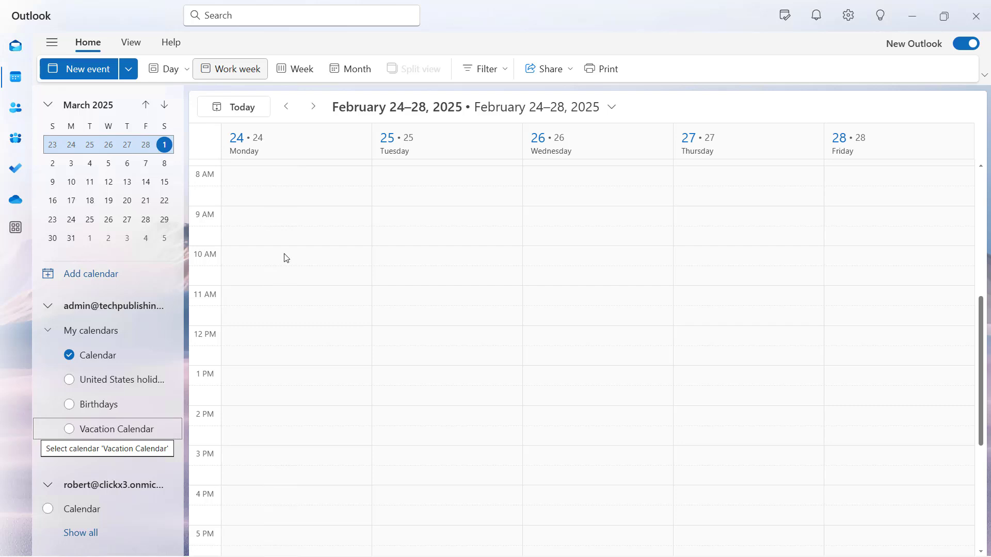
pyautogui.moveTo(157, 149)
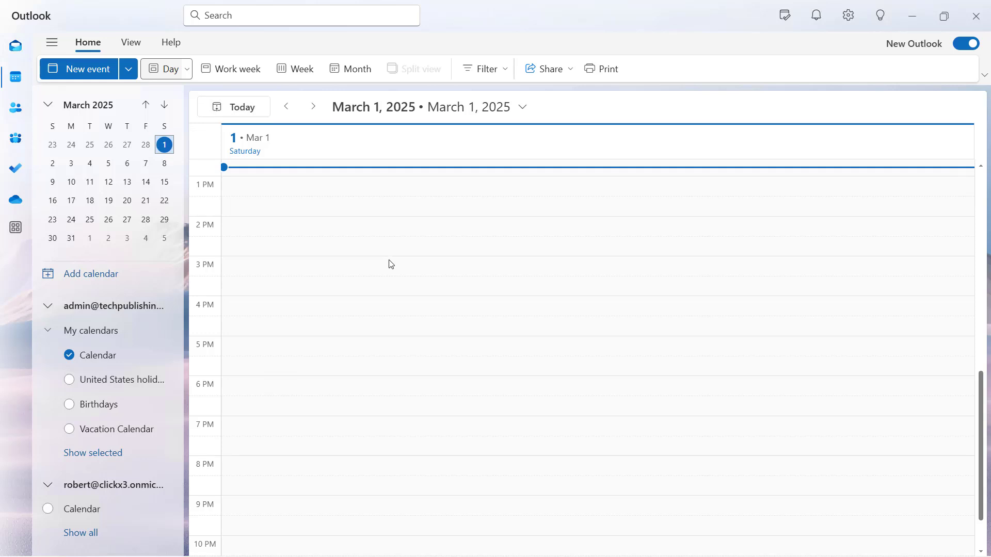
# - Show Saturday, March 8, 2025 in Day view and start an event at 10 AM
pyautogui.click(314, 106)
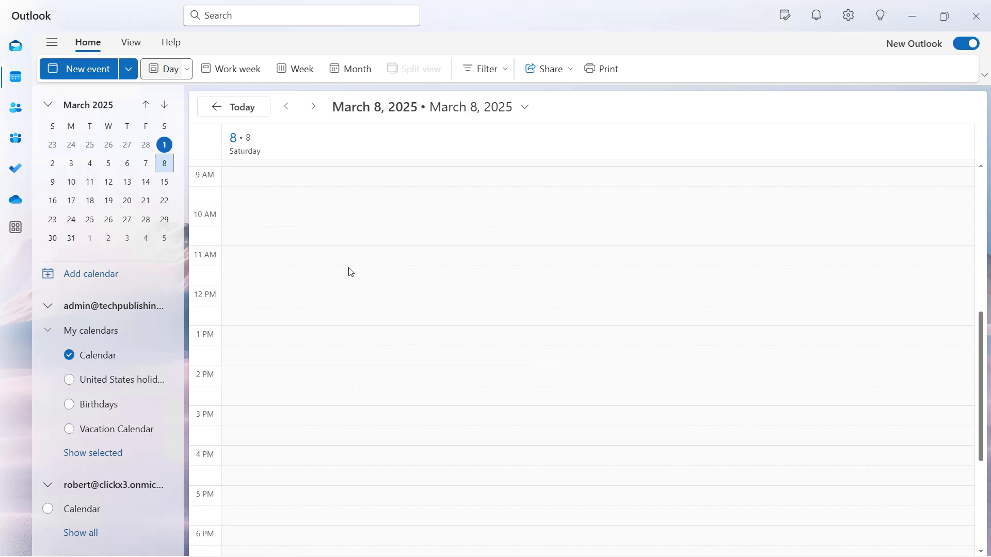
pyautogui.click(316, 216)
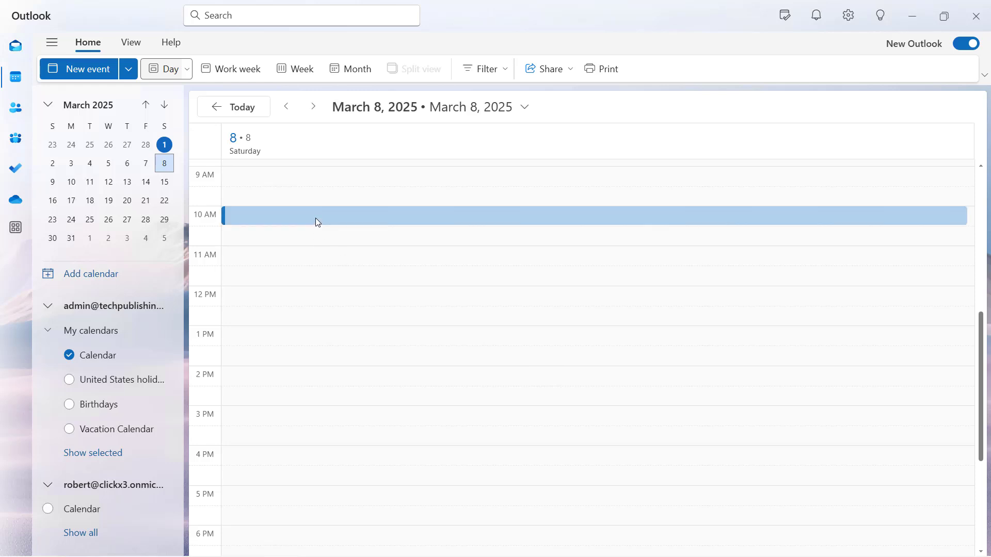
# - Title the new event 'Dr Appt.' for 10:00–11:30 AM, toggling All day on and off
pyautogui.click(316, 214)
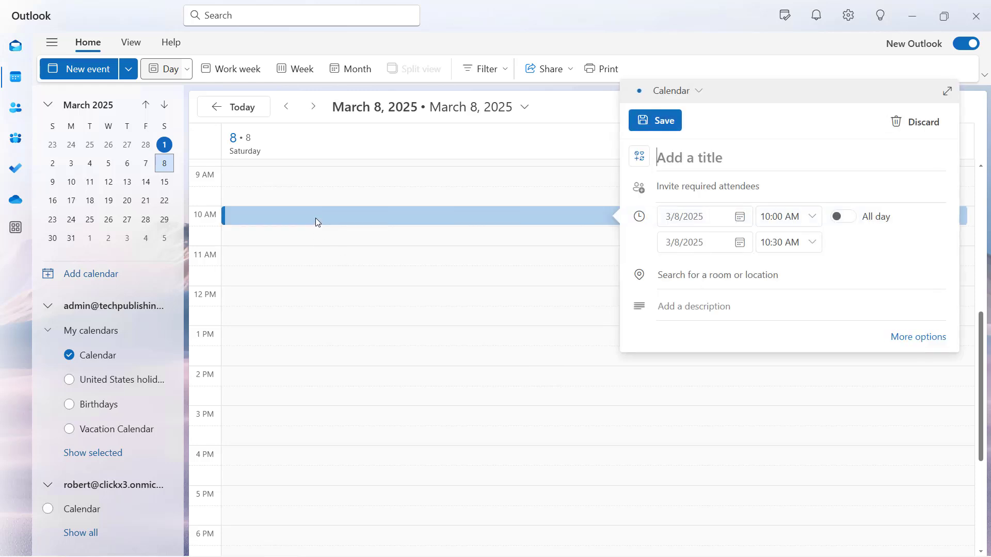
pyautogui.write('D')
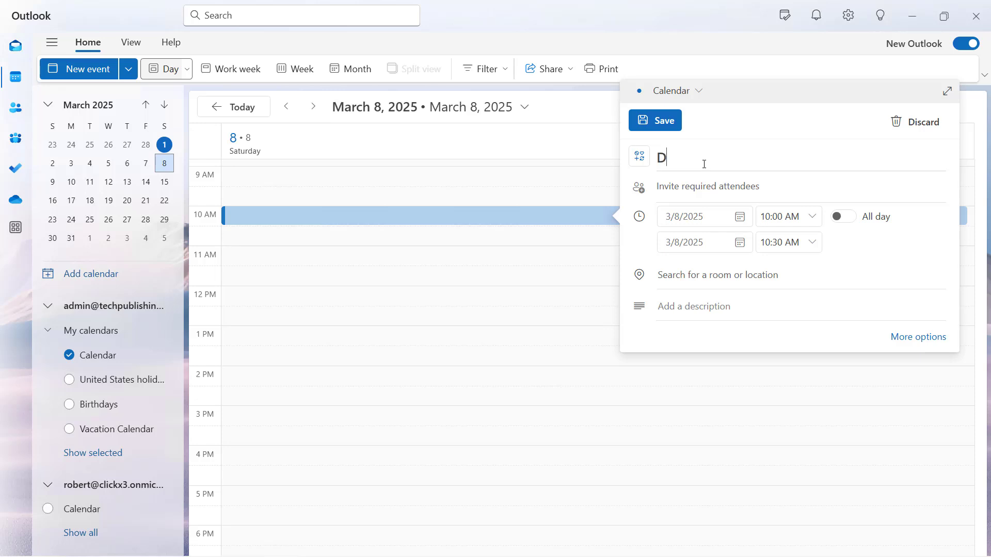
pyautogui.write('r Appt.')
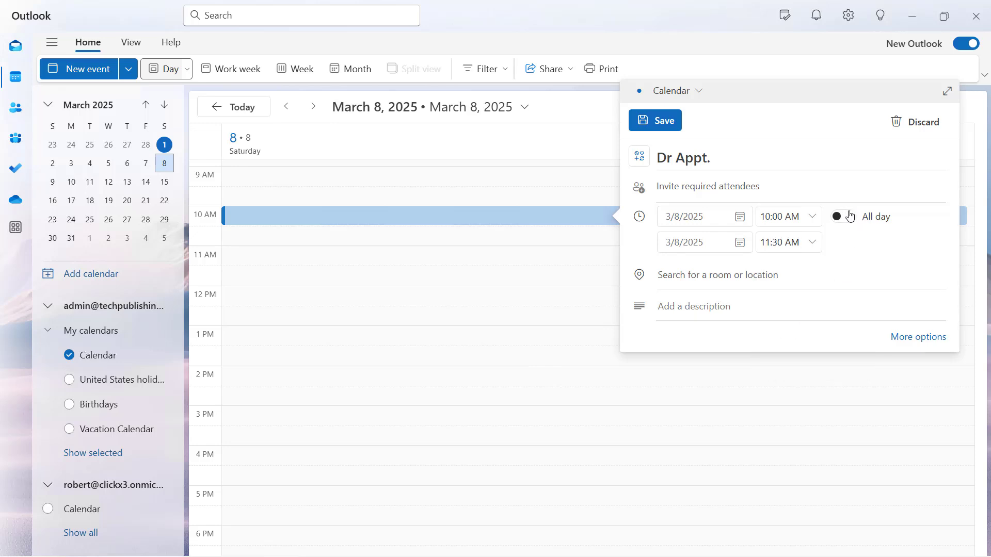
pyautogui.click(842, 216)
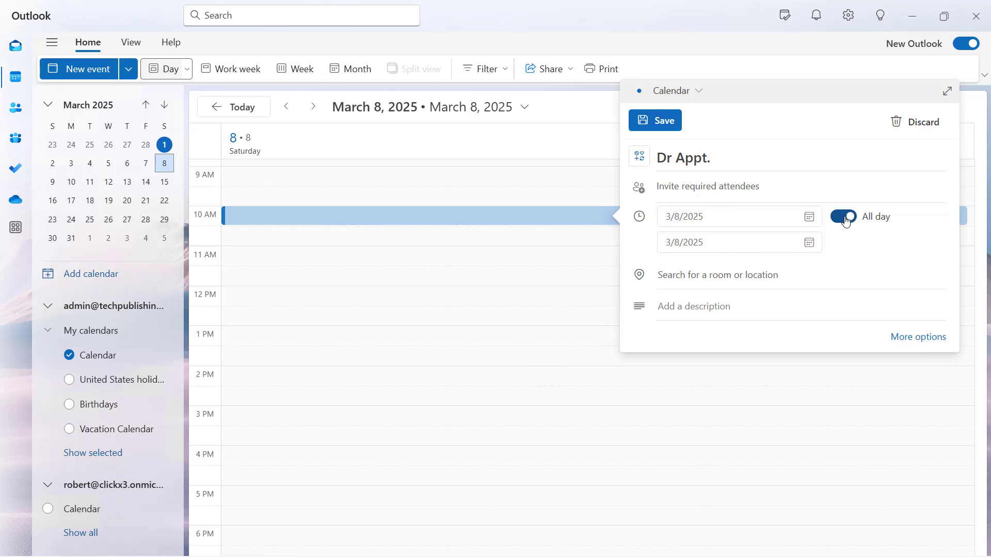
pyautogui.click(841, 216)
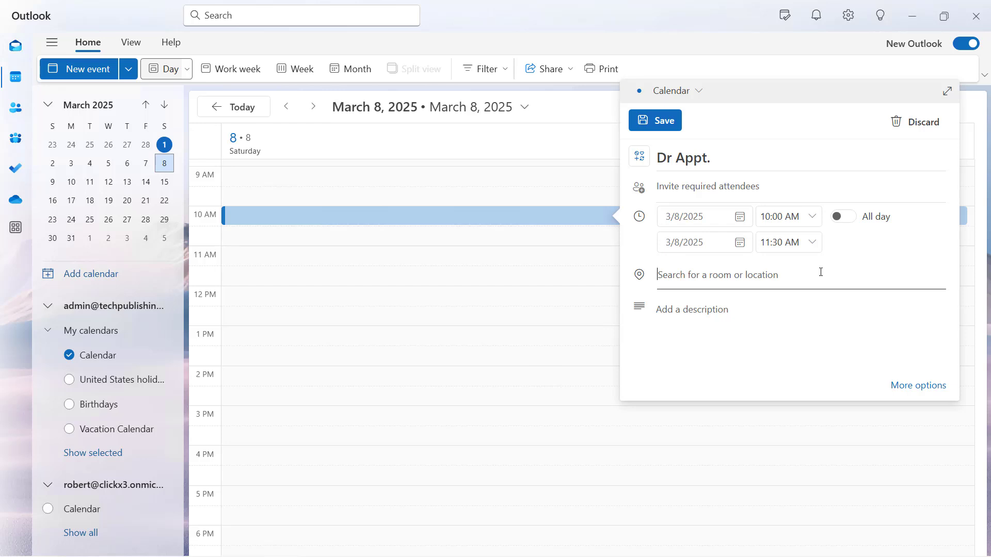
pyautogui.moveTo(918, 385)
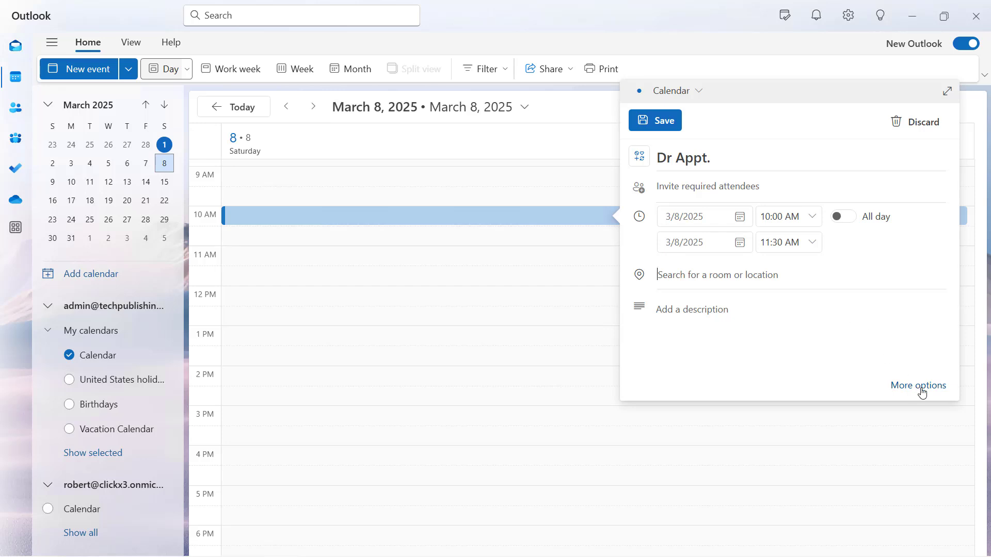
# - Open Dr Appt. in the full event window, maximize it, and save
pyautogui.click(918, 385)
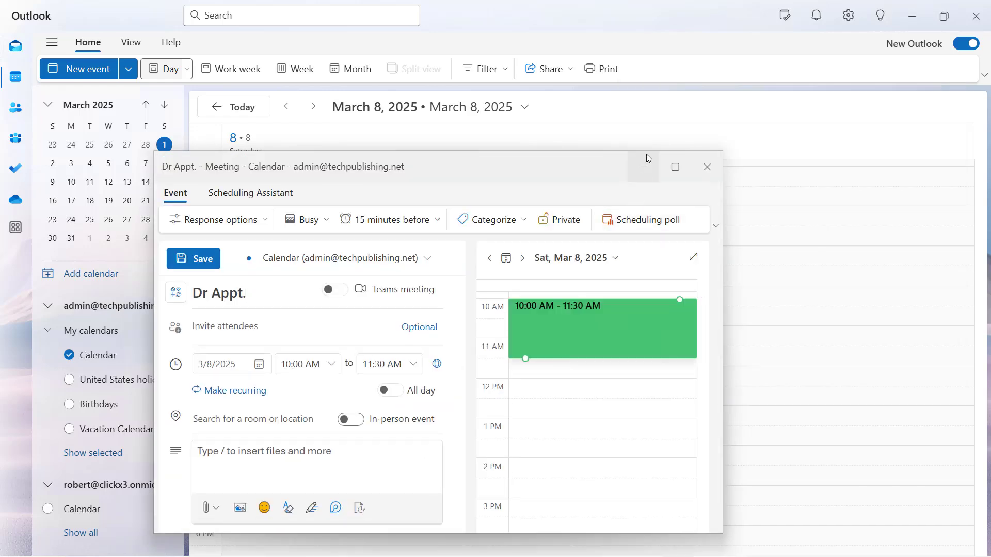
pyautogui.click(675, 167)
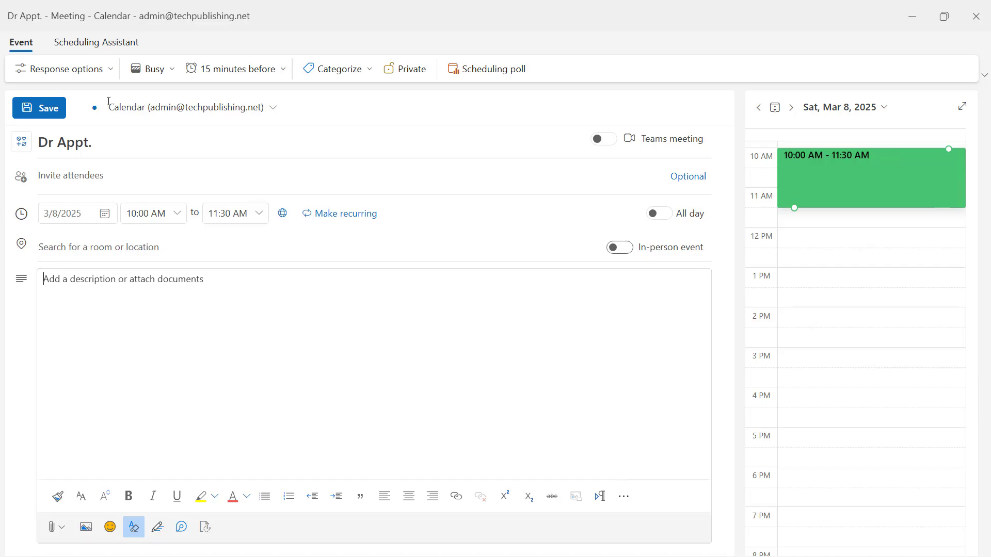
pyautogui.click(39, 108)
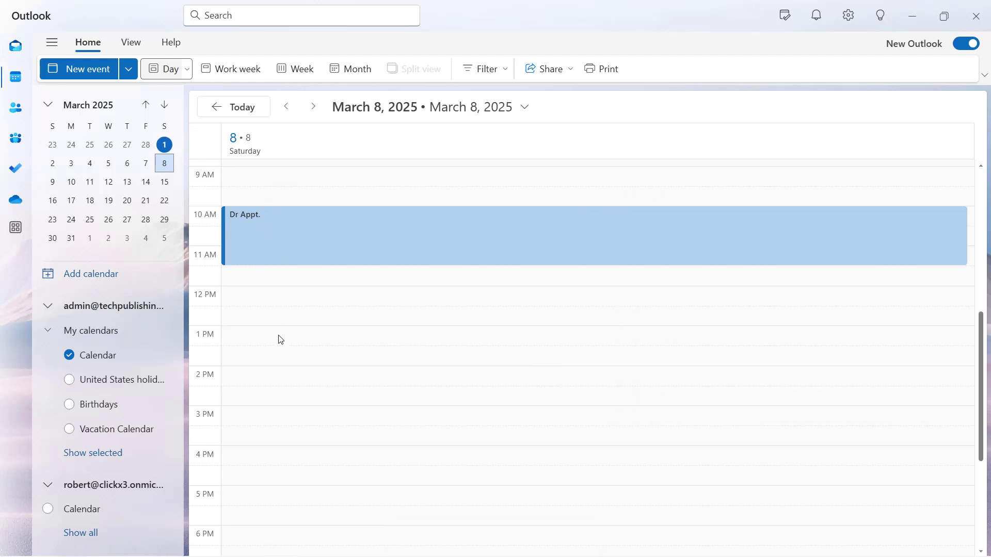
# - Create a 1 PM event titled 'New Project Meeting' and begin inviting required attendees
pyautogui.click(281, 340)
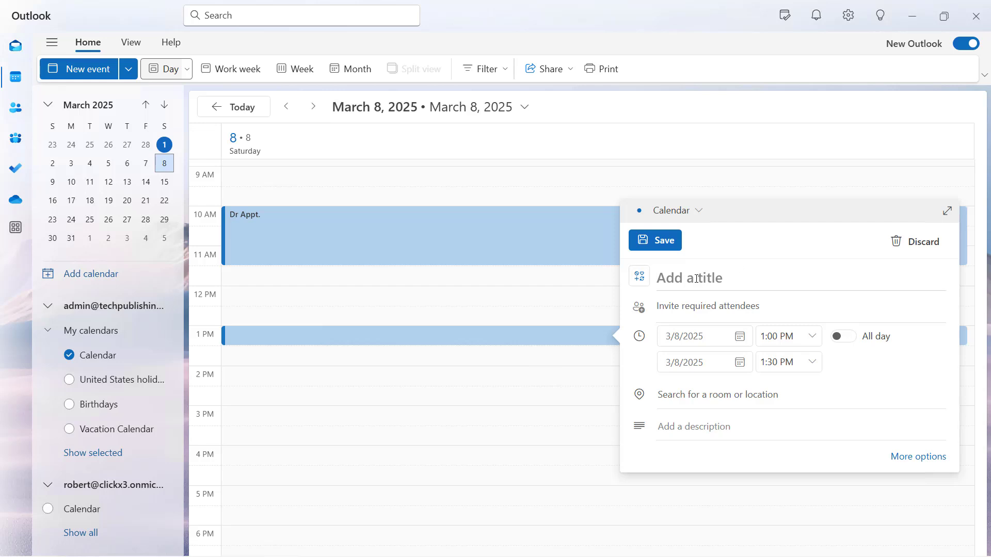
pyautogui.write('New Project Meeting')
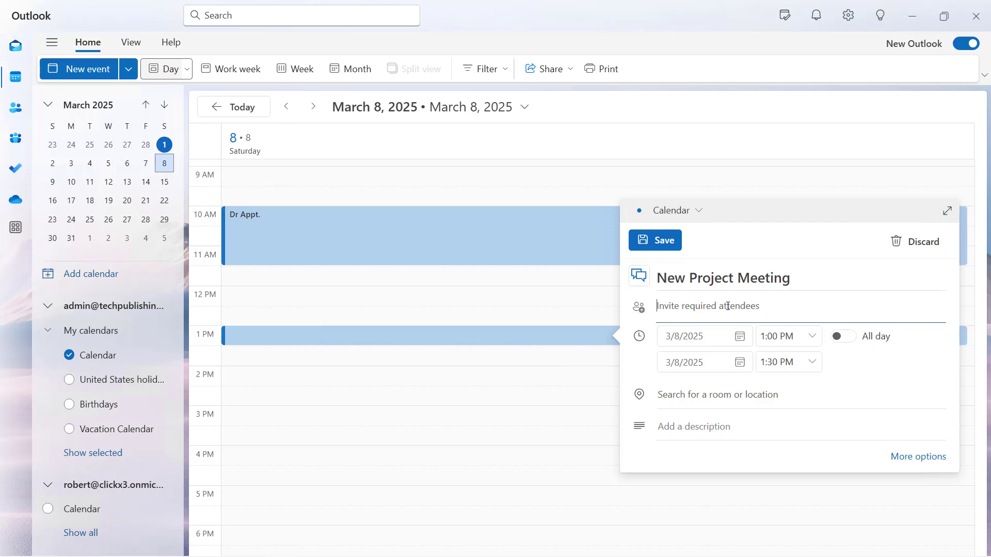
pyautogui.click(708, 306)
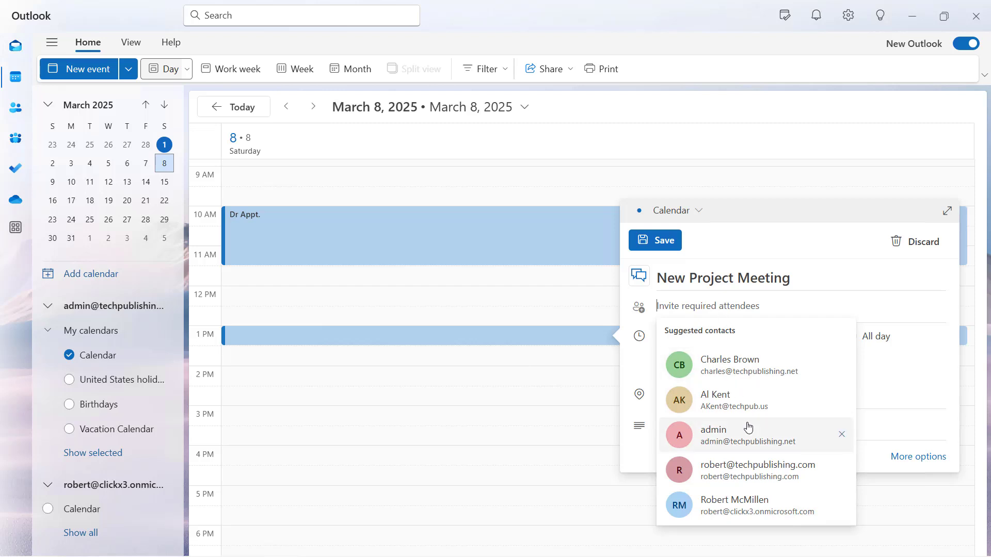
pyautogui.moveTo(737, 412)
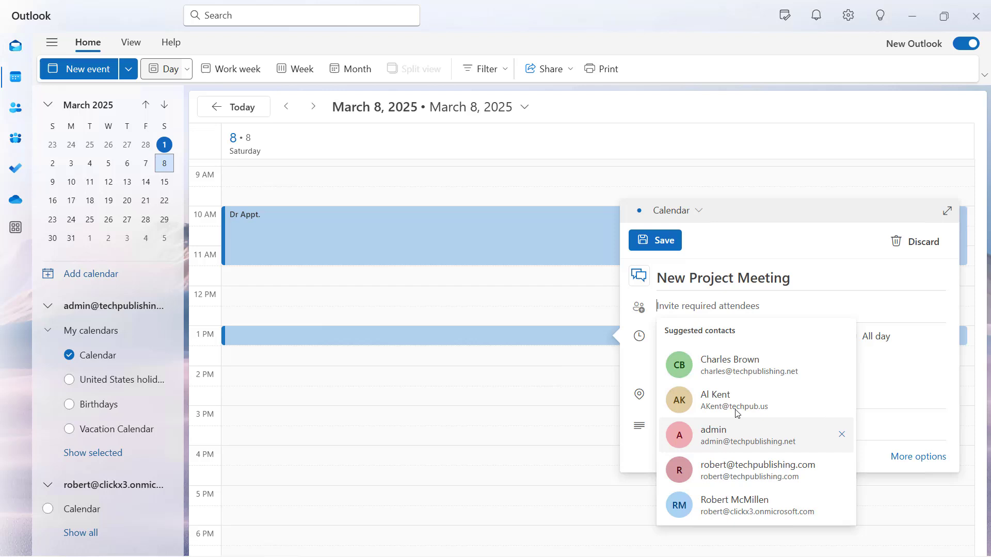
pyautogui.click(715, 400)
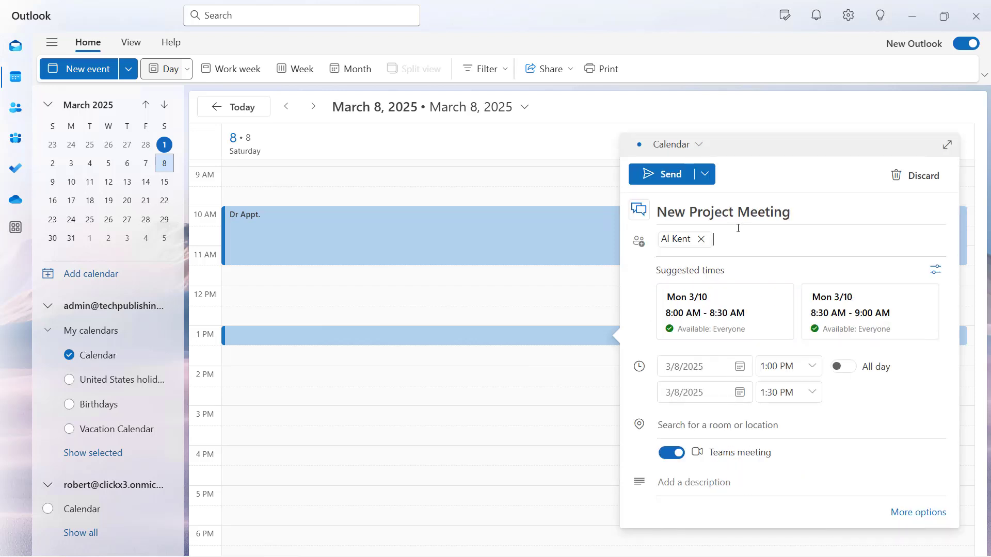
pyautogui.click(758, 239)
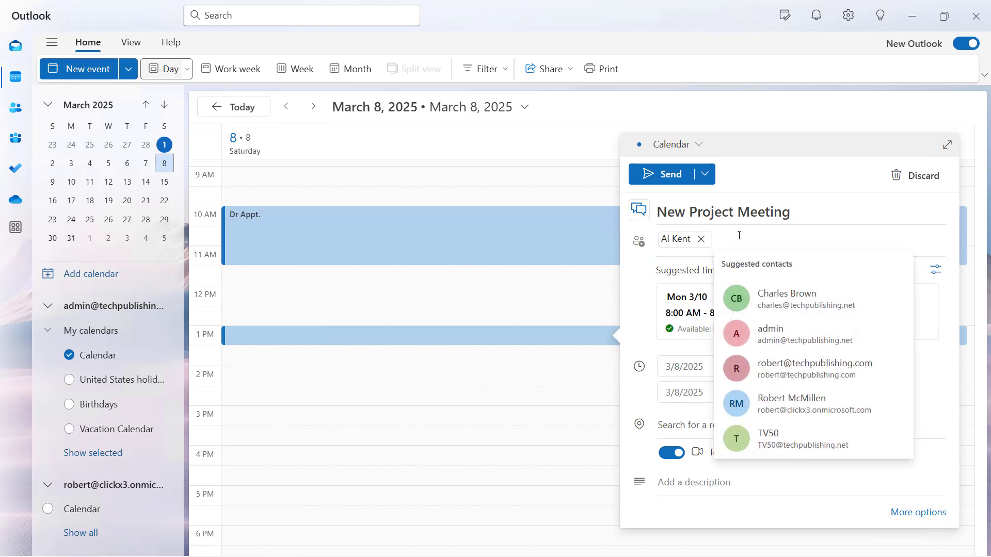
pyautogui.click(786, 299)
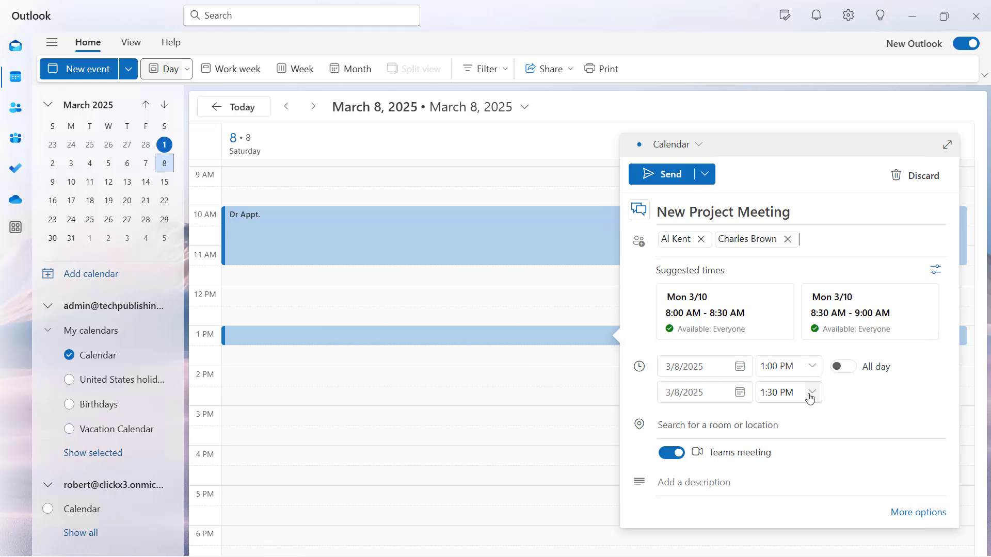
pyautogui.click(811, 392)
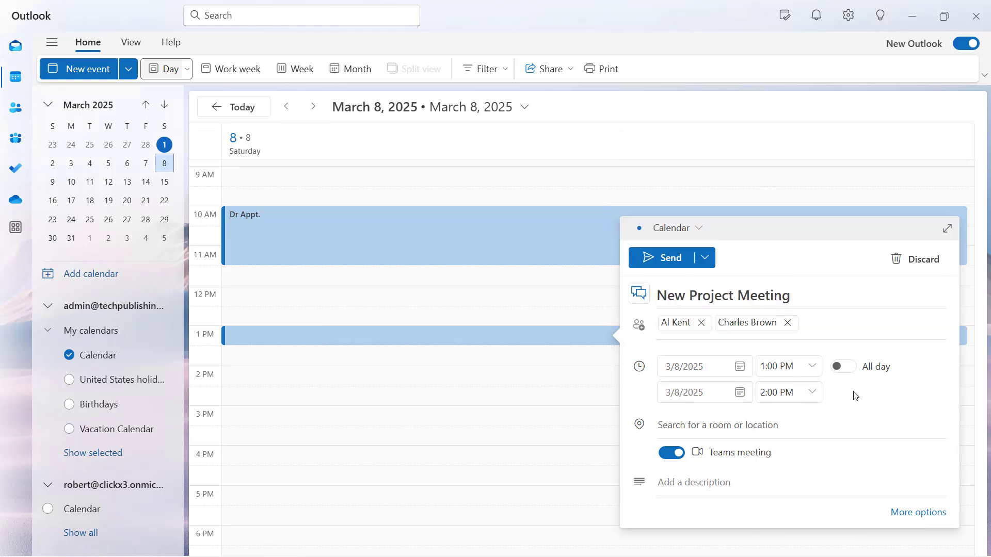
# - Toggle Teams meeting off and on, and add description 'Kickoff meeting for new project'
pyautogui.click(717, 425)
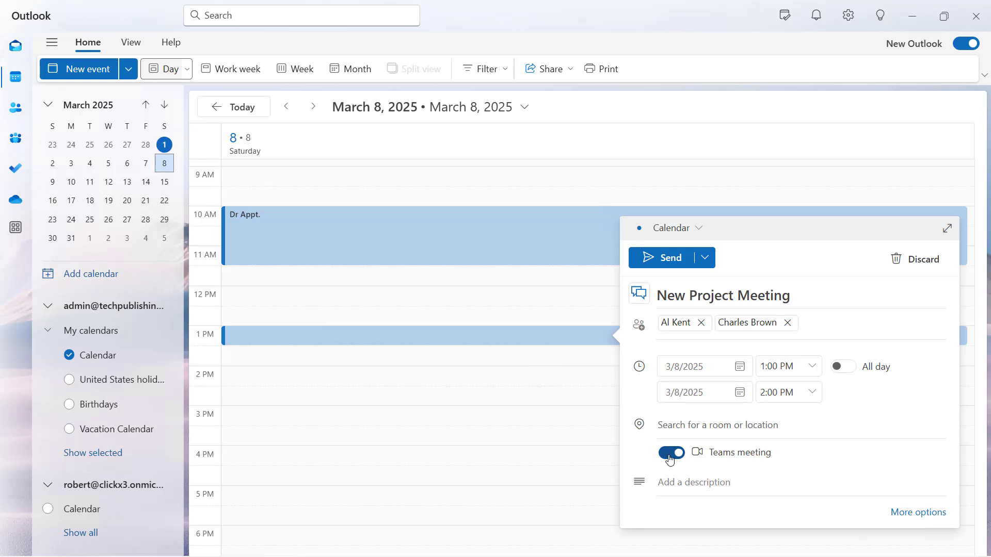
pyautogui.click(671, 453)
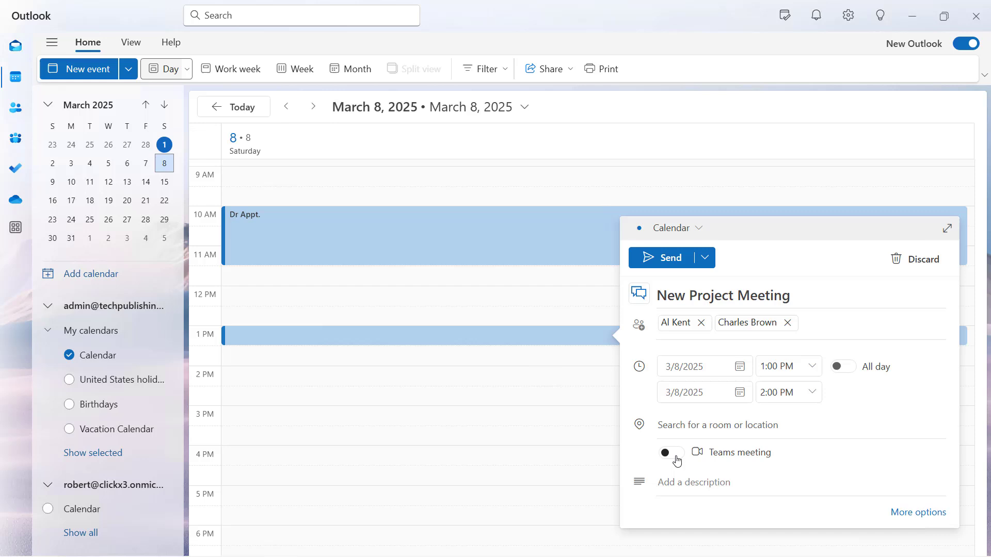
pyautogui.click(672, 452)
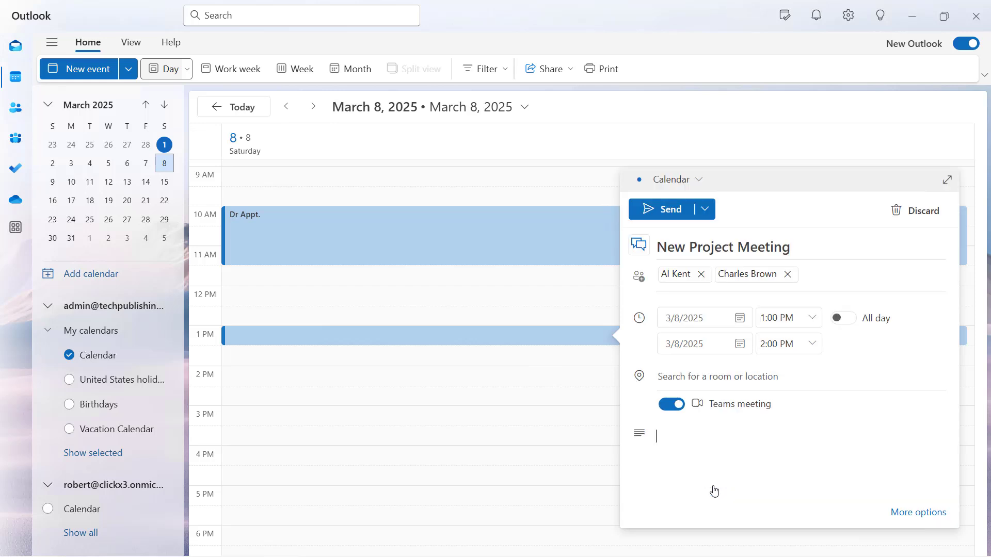
pyautogui.write('Kickoff meeting for new project')
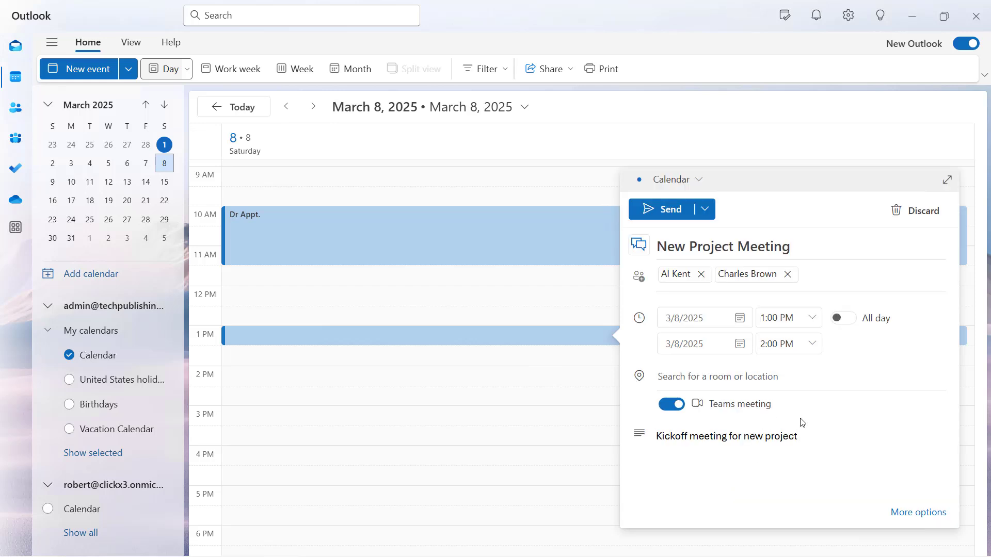
pyautogui.moveTo(825, 419)
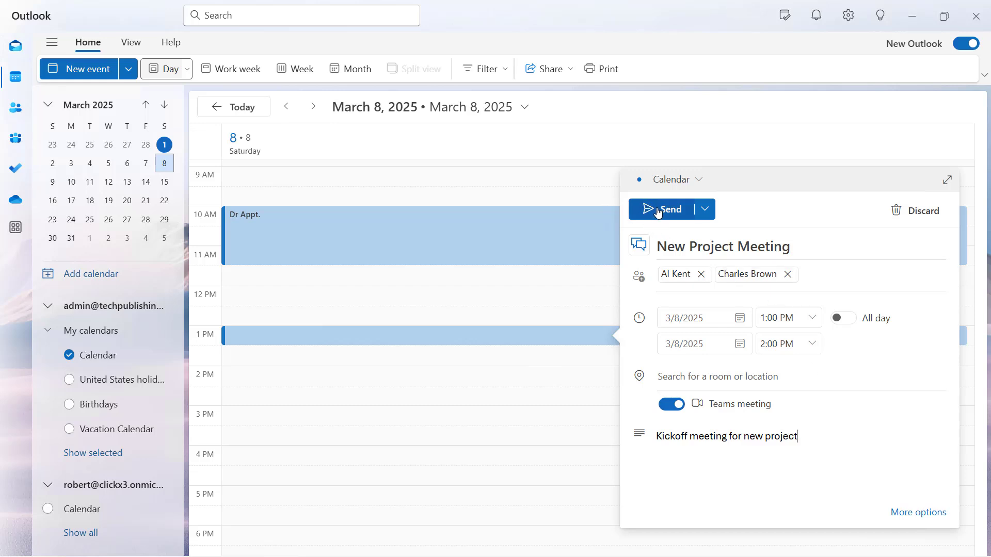
# - Send the New Project Meeting invitation to both attendees
pyautogui.click(667, 209)
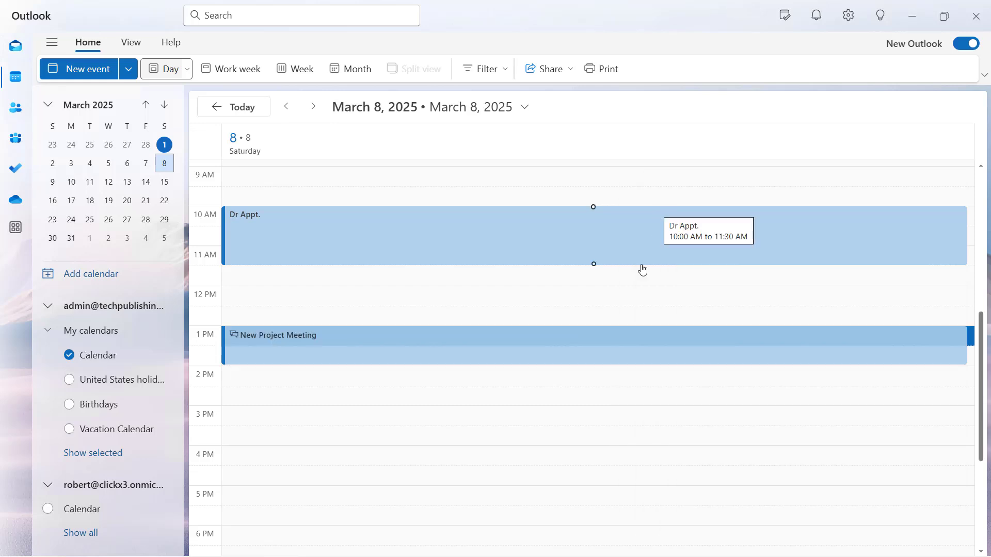
pyautogui.moveTo(468, 433)
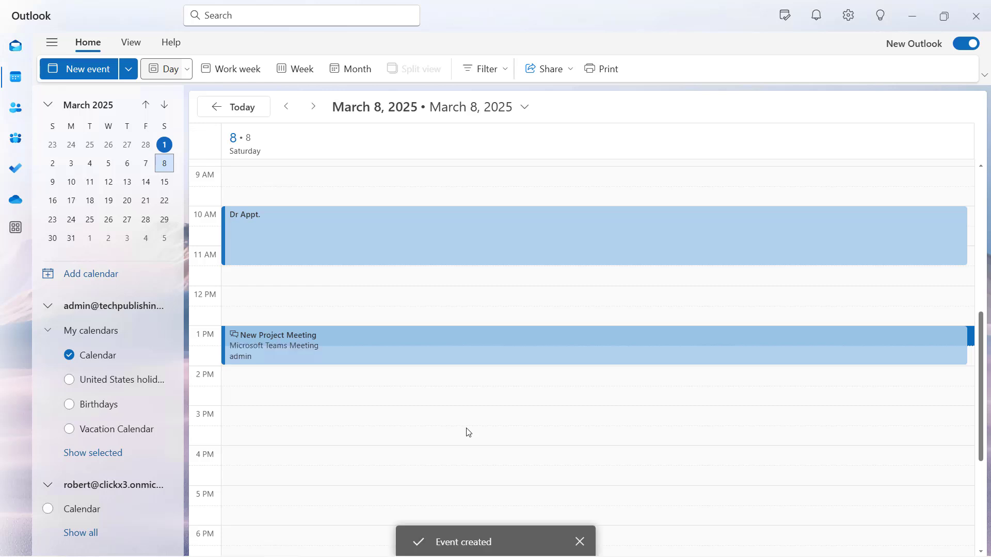
pyautogui.moveTo(461, 419)
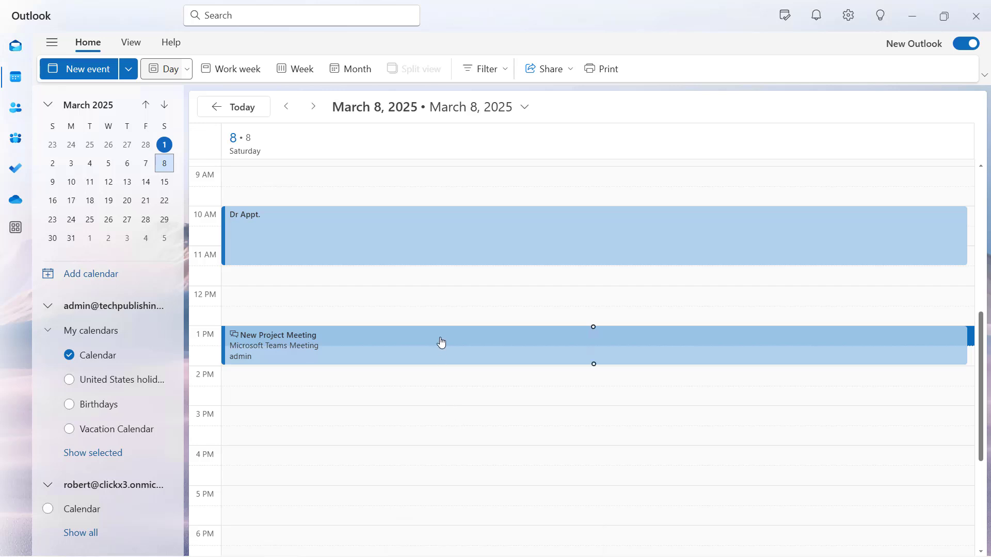
# - View the New Project Meeting details, opening and closing the Join options dropdown
pyautogui.click(441, 344)
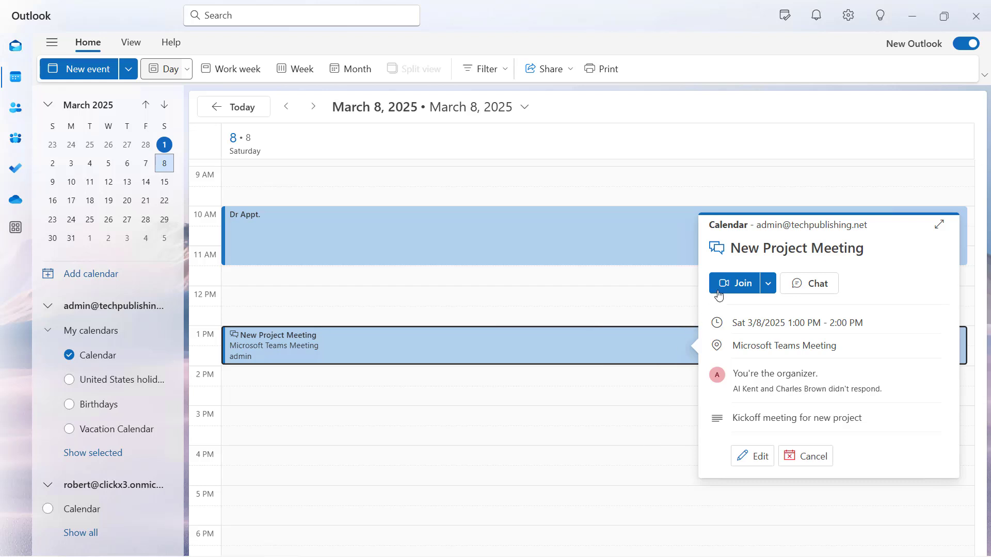
pyautogui.moveTo(742, 284)
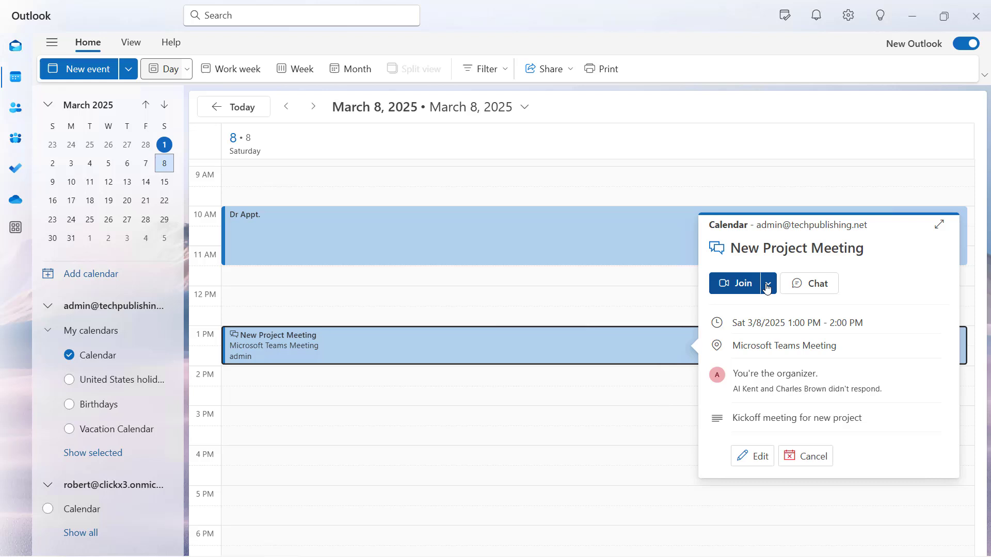
pyautogui.click(767, 283)
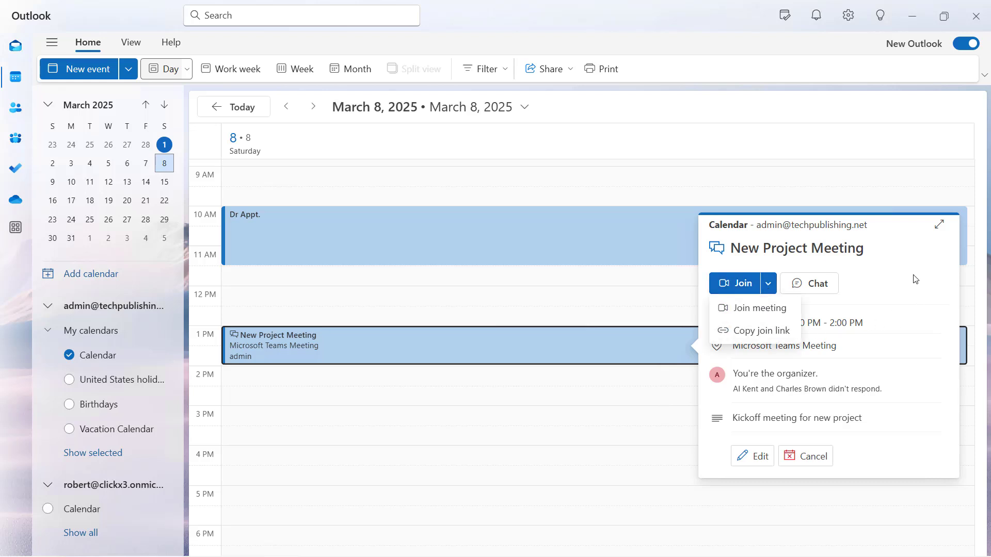
pyautogui.click(767, 283)
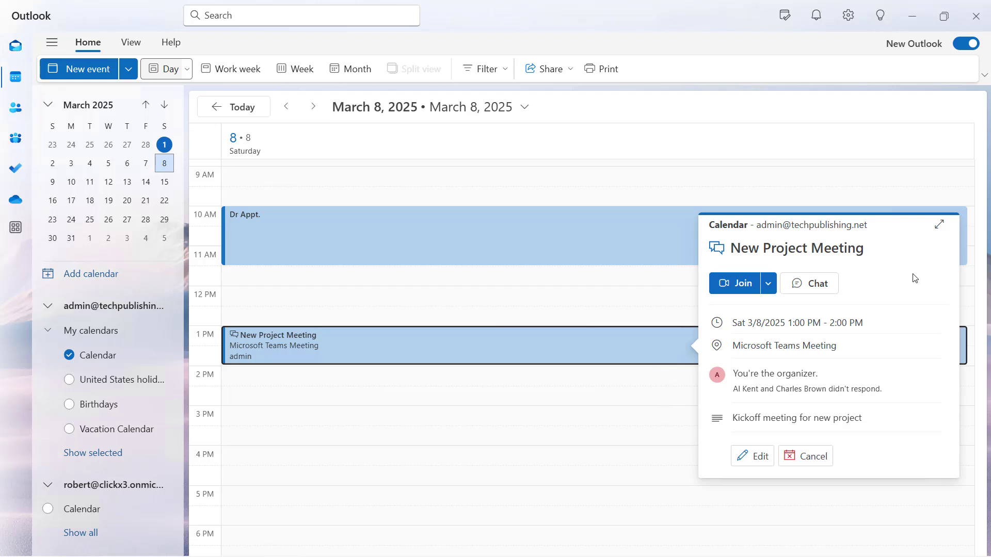
pyautogui.moveTo(754, 456)
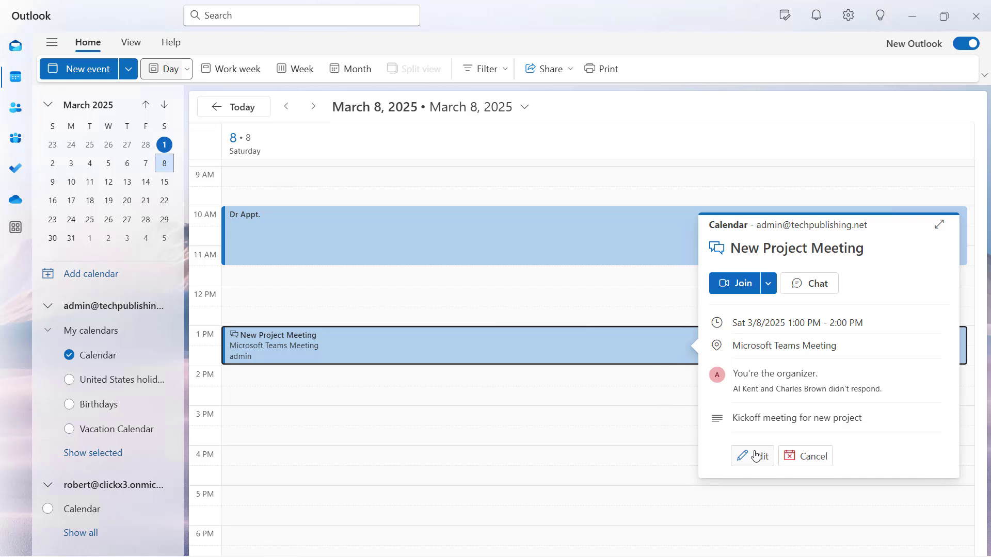
# - Open the meeting's full editing window and close it without changes
pyautogui.click(752, 456)
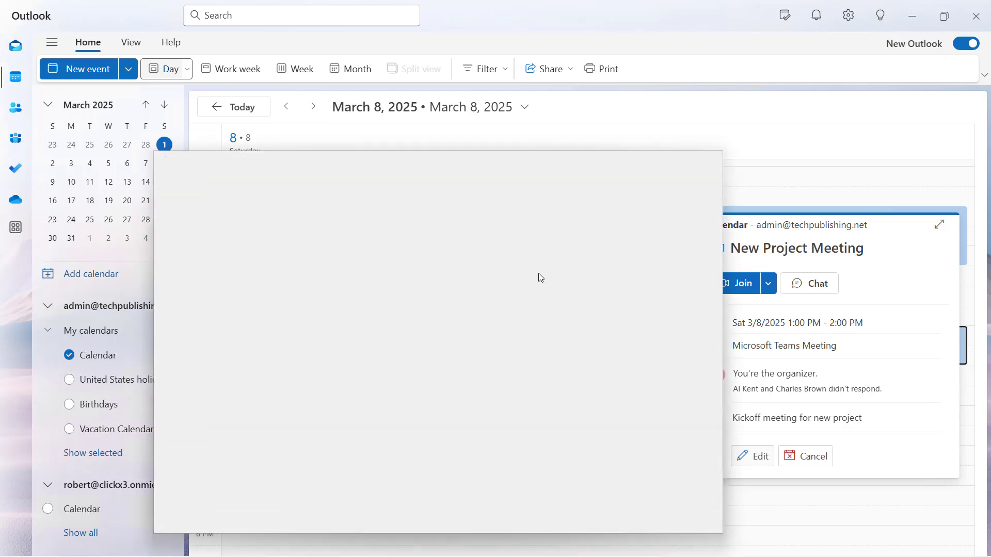
pyautogui.click(752, 456)
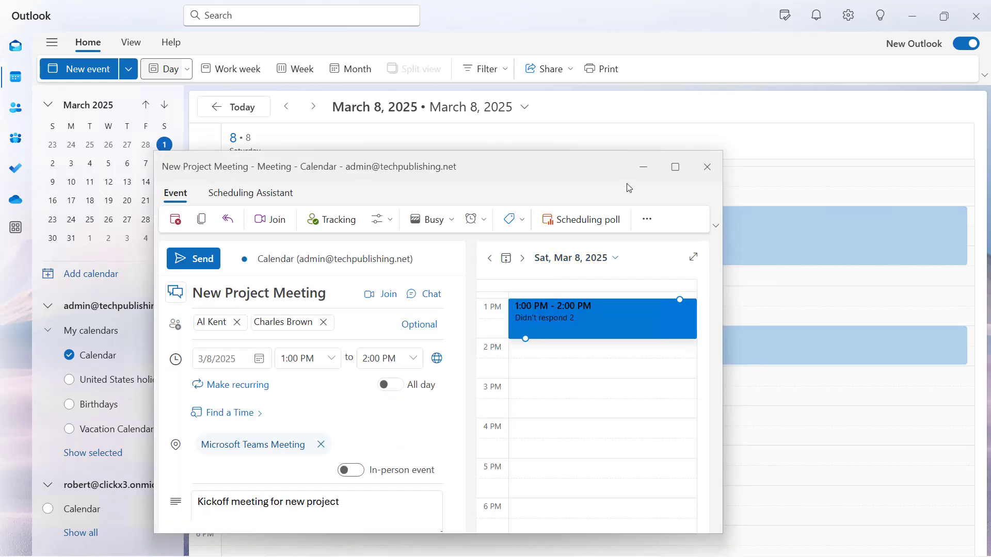
pyautogui.click(193, 259)
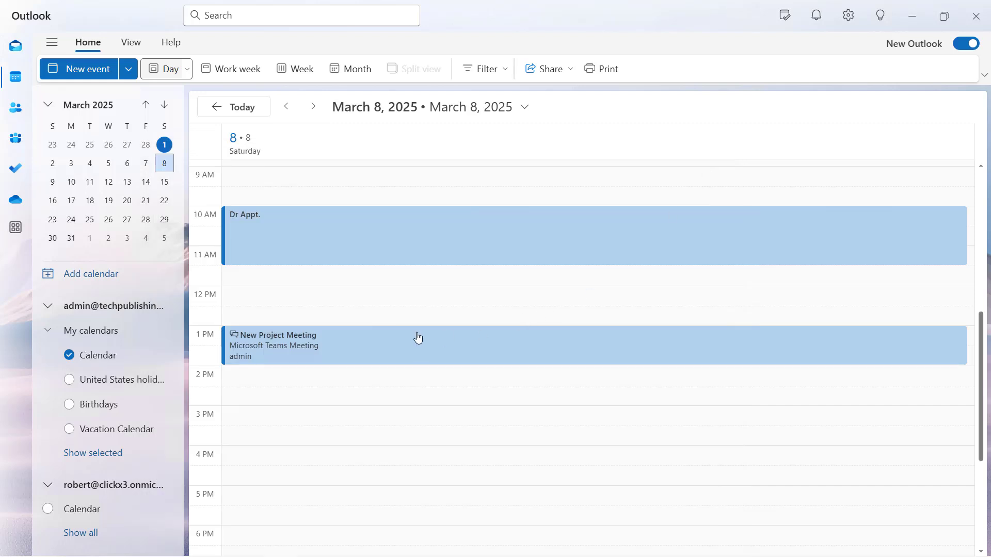
pyautogui.moveTo(390, 292)
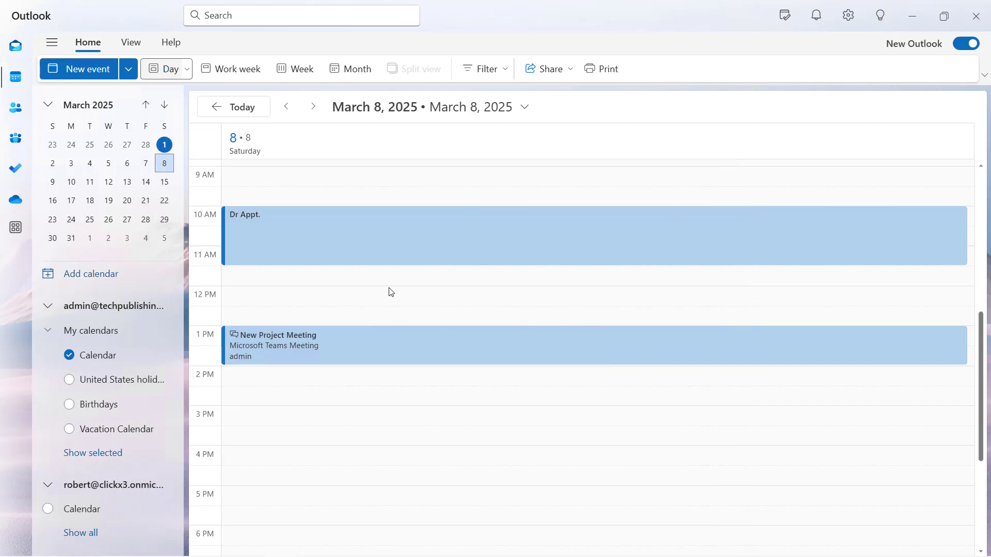